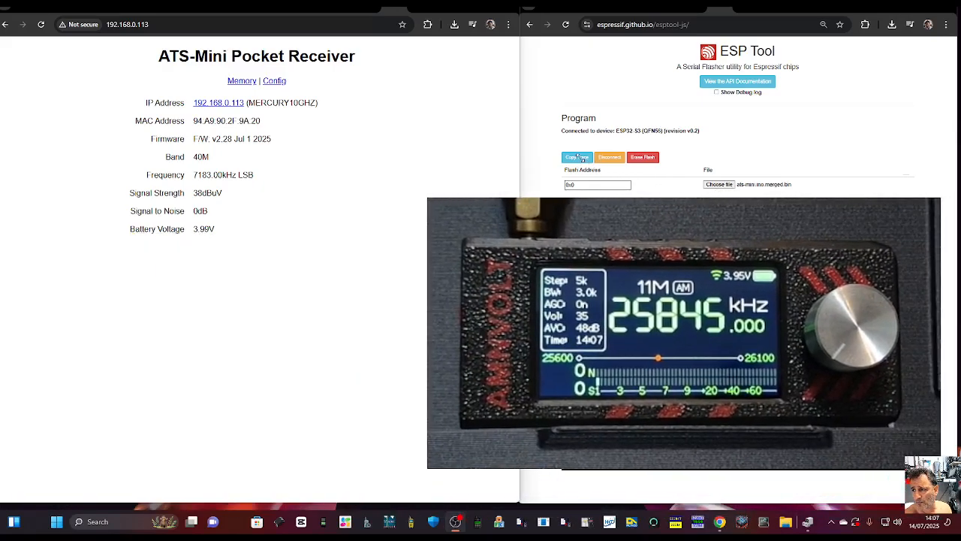
# View the receiver's saved Config settings page, then its empty Memory slots list.
pyautogui.click(274, 82)
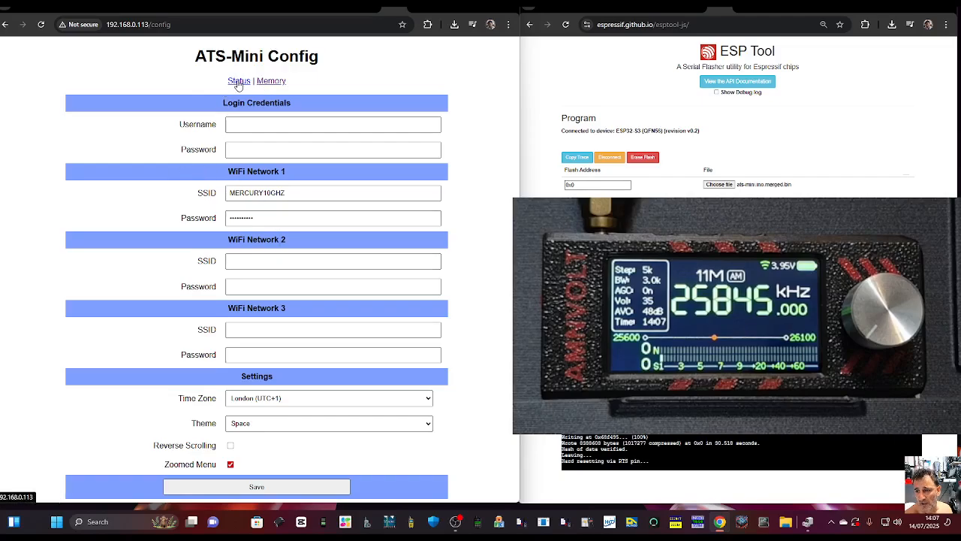
pyautogui.click(271, 81)
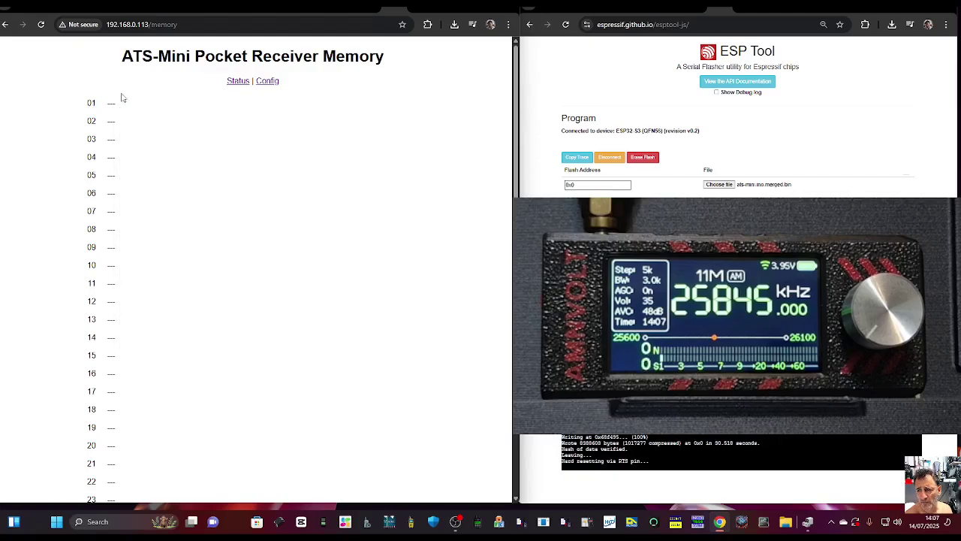